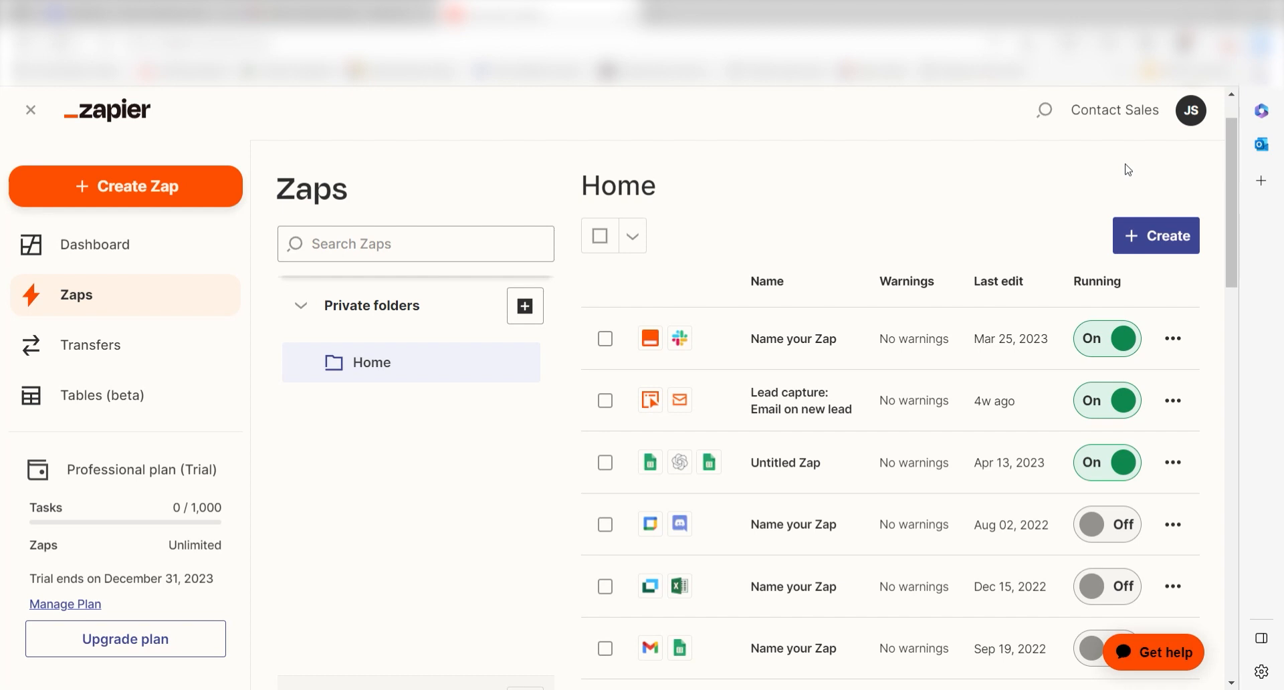
Step: Create a new Zap from the left sidebar, opening the editor at trigger app selection
{"action": "left_click", "coordinate": [126, 186]}
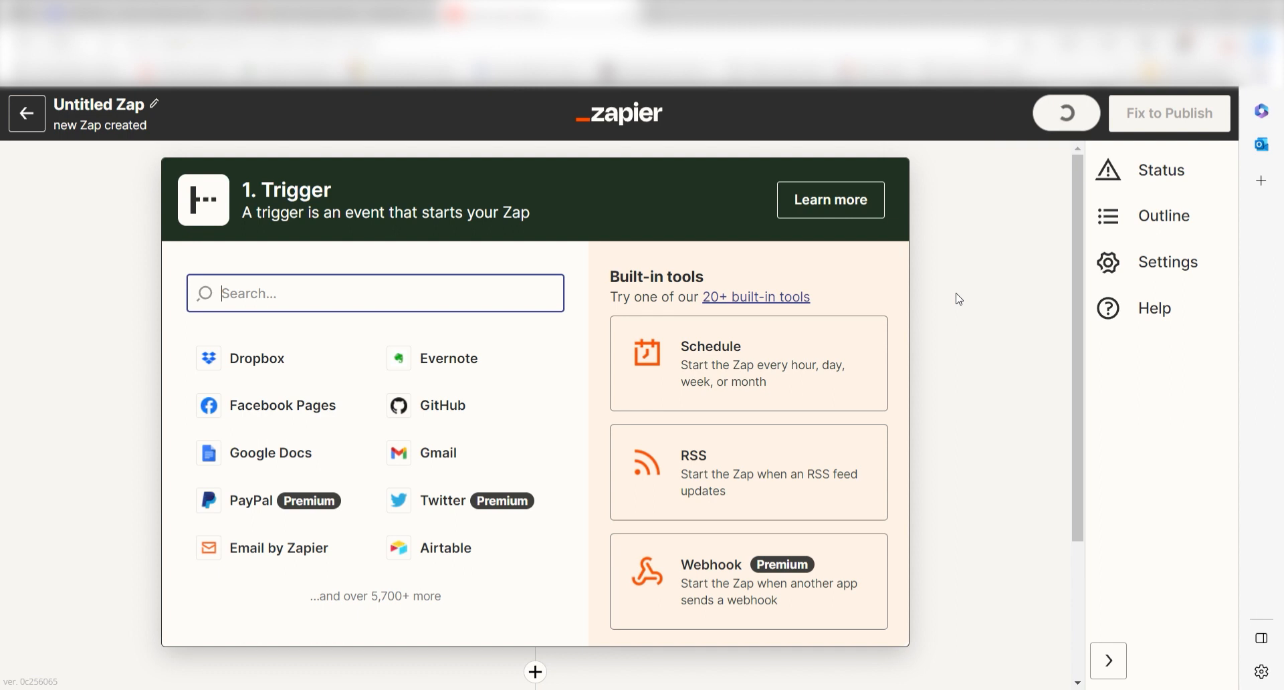
Step: Search 'webf', choose Webflow as trigger app with the Form Submission event
{"action": "type", "text": "webfl"}
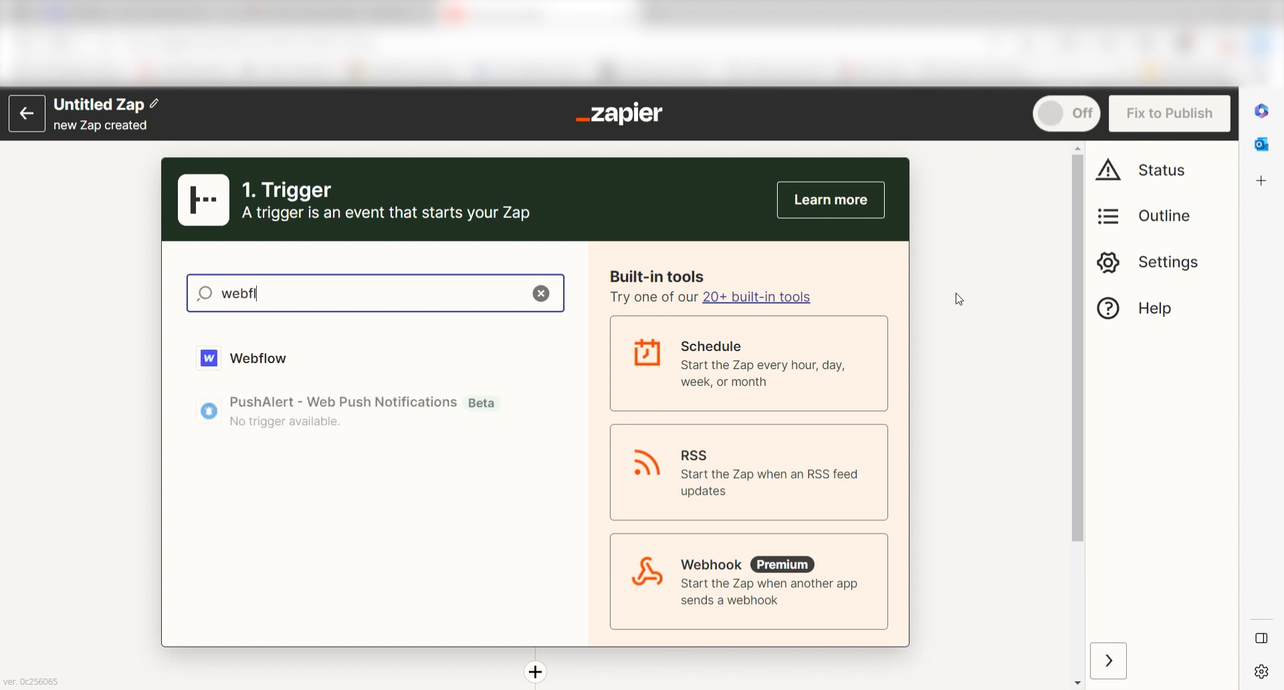
{"action": "left_click", "coordinate": [258, 357]}
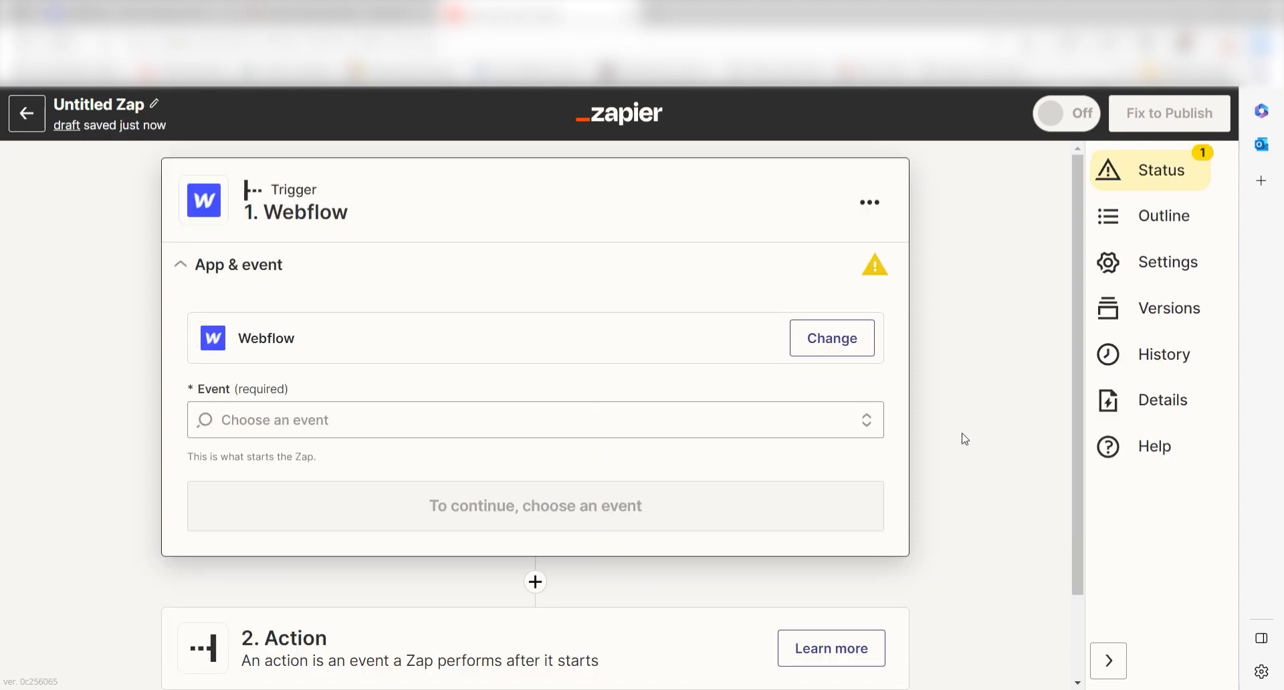
{"action": "mouse_move", "coordinate": [889, 434]}
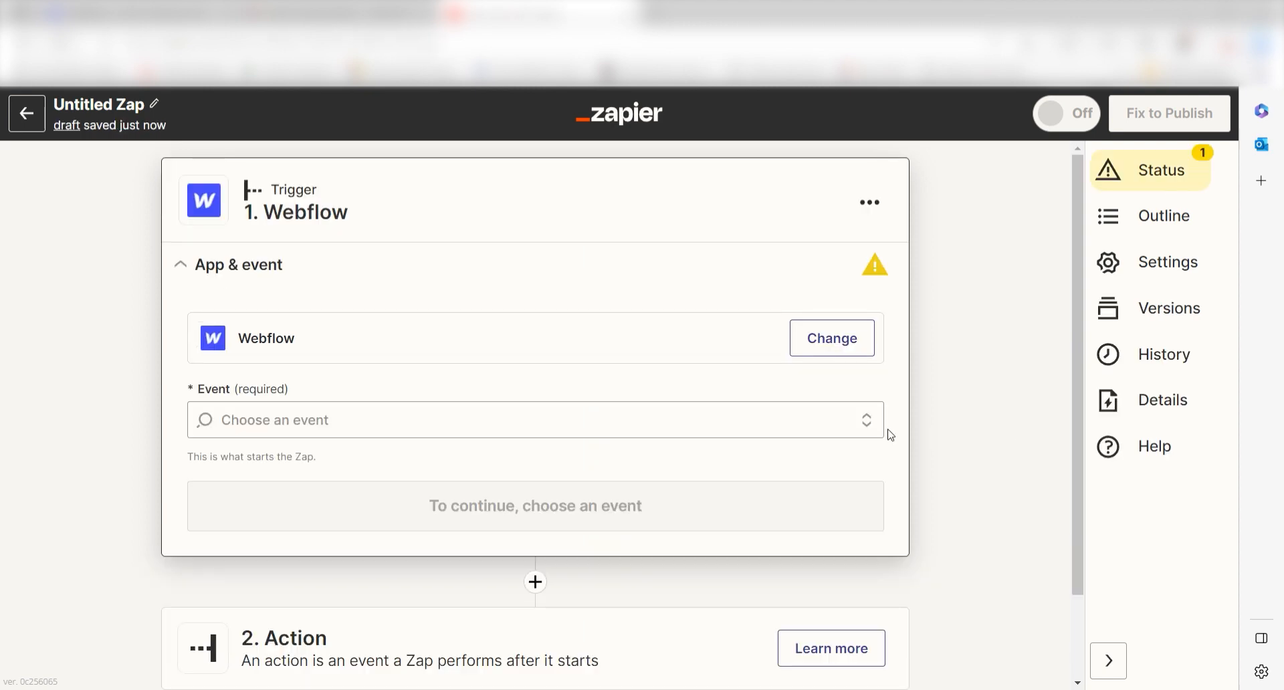
{"action": "left_click", "coordinate": [535, 420]}
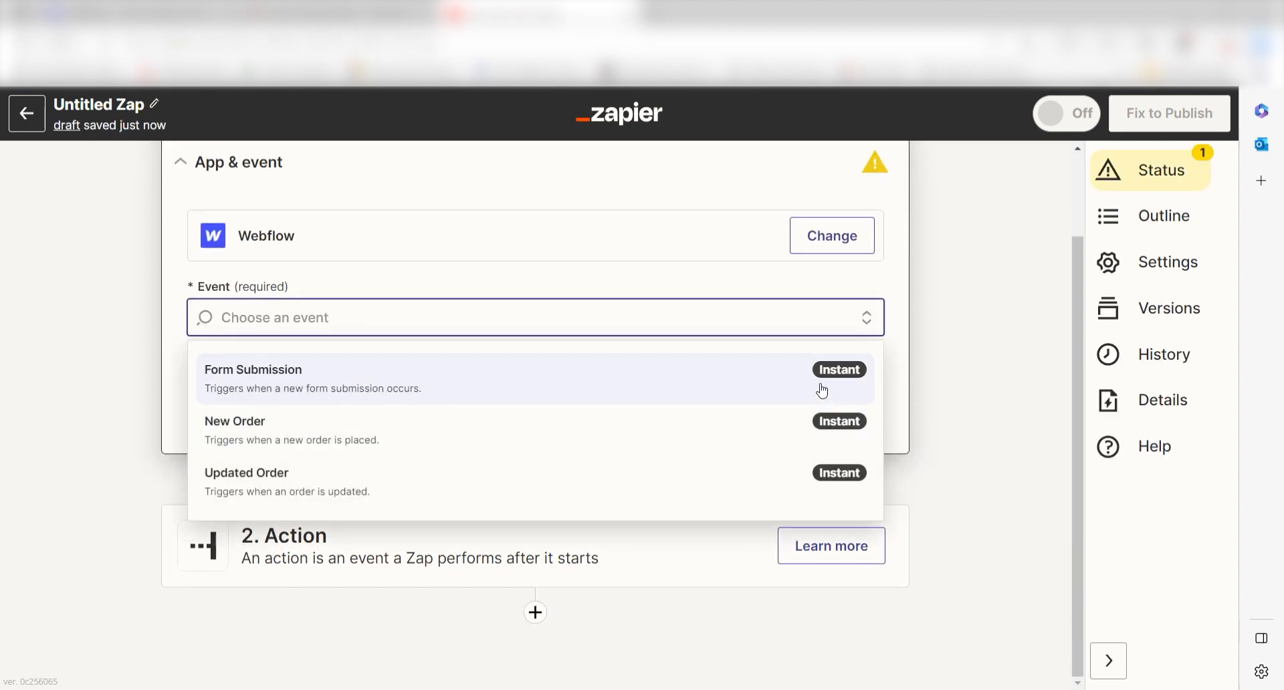
{"action": "left_click", "coordinate": [253, 377]}
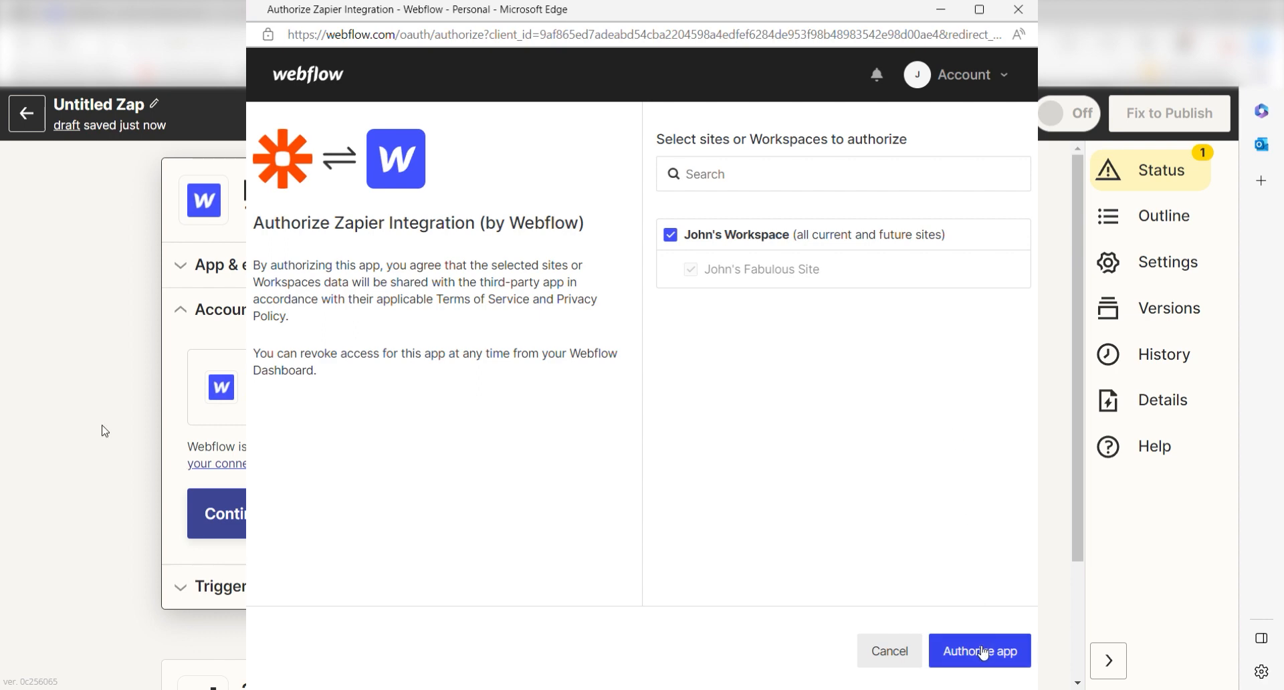
Step: Authorize Zapier for the Webflow workspace, connecting the Webflow account to the trigger
{"action": "left_click", "coordinate": [979, 651]}
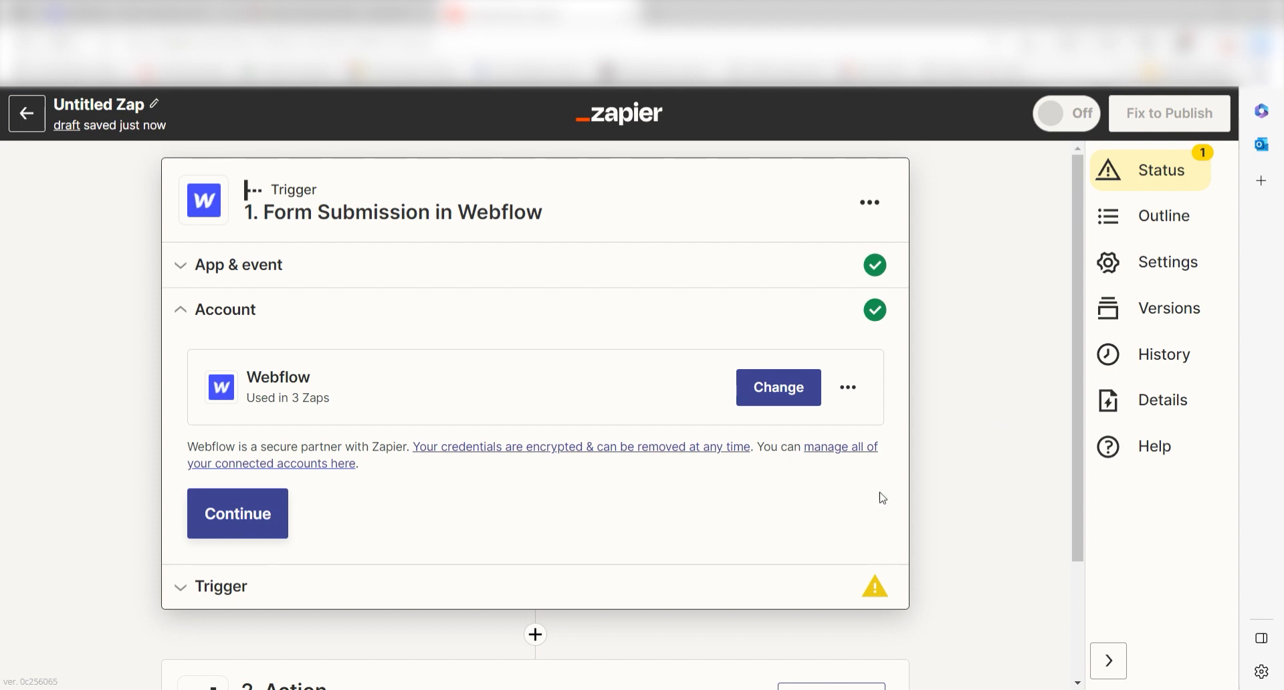
Step: Select the site and its form for the trigger, then test it to pull a sample submission
{"action": "left_click", "coordinate": [237, 514]}
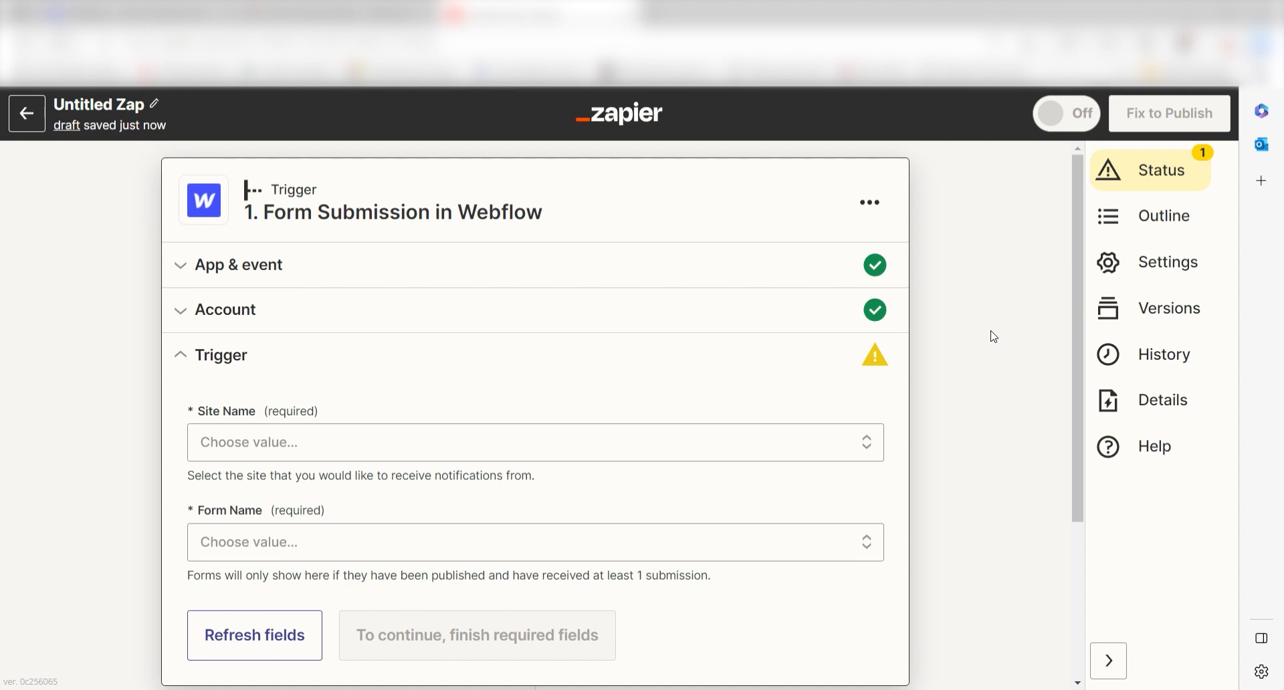
{"action": "left_click", "coordinate": [533, 443]}
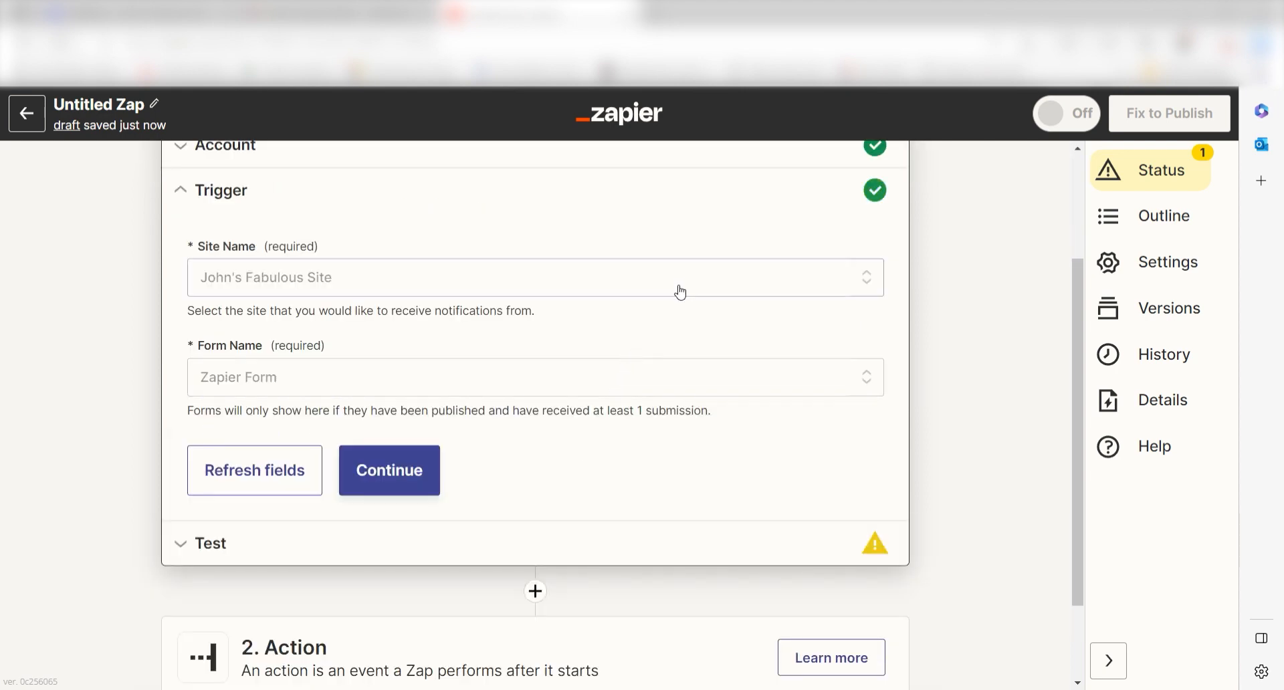
{"action": "left_click", "coordinate": [388, 470]}
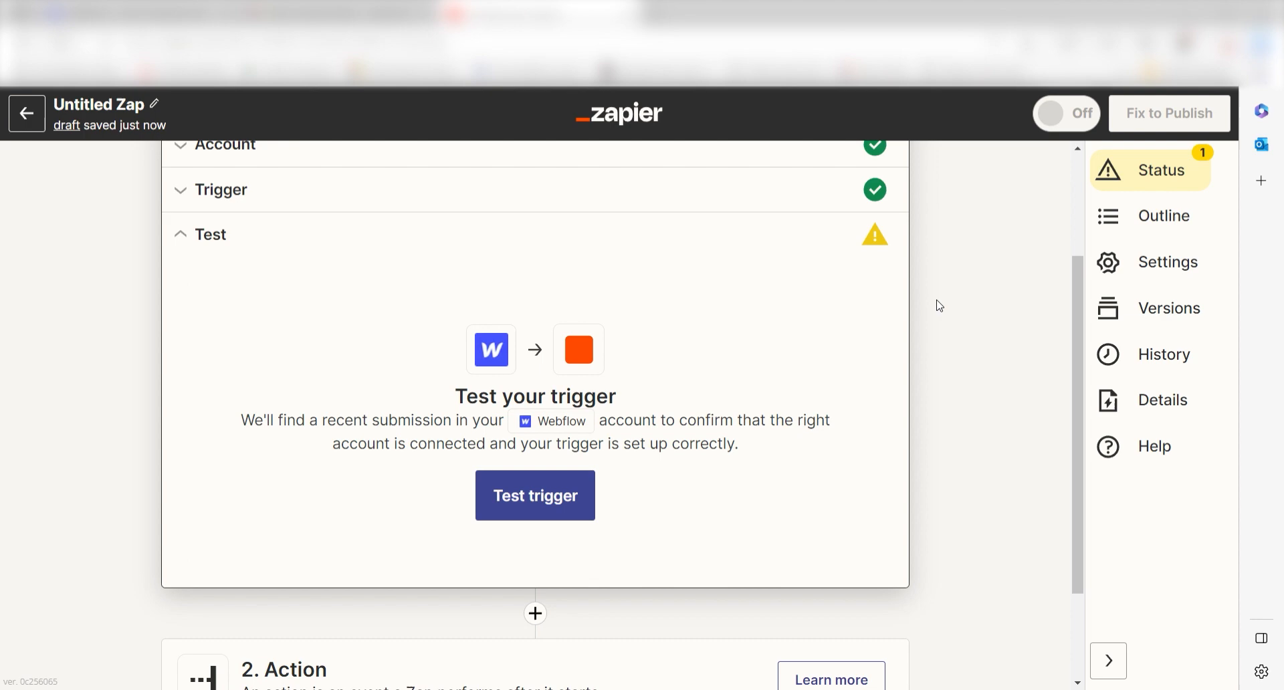
{"action": "left_click", "coordinate": [535, 495]}
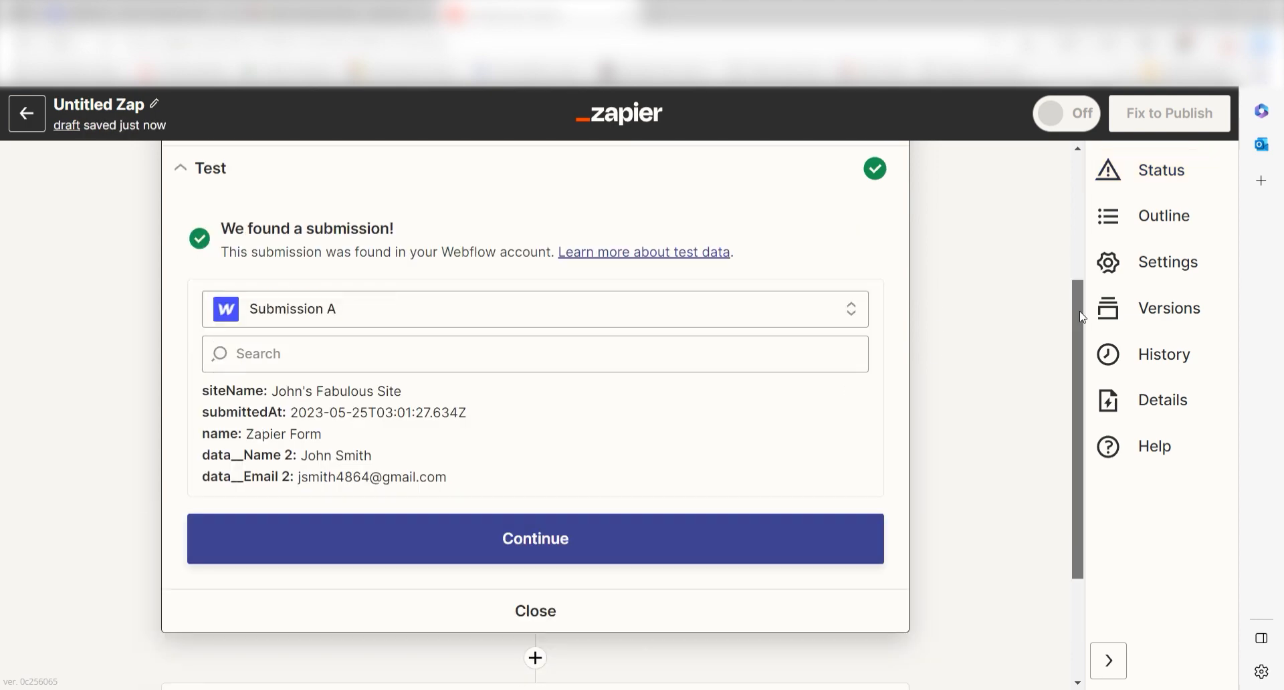
{"action": "mouse_move", "coordinate": [1022, 333]}
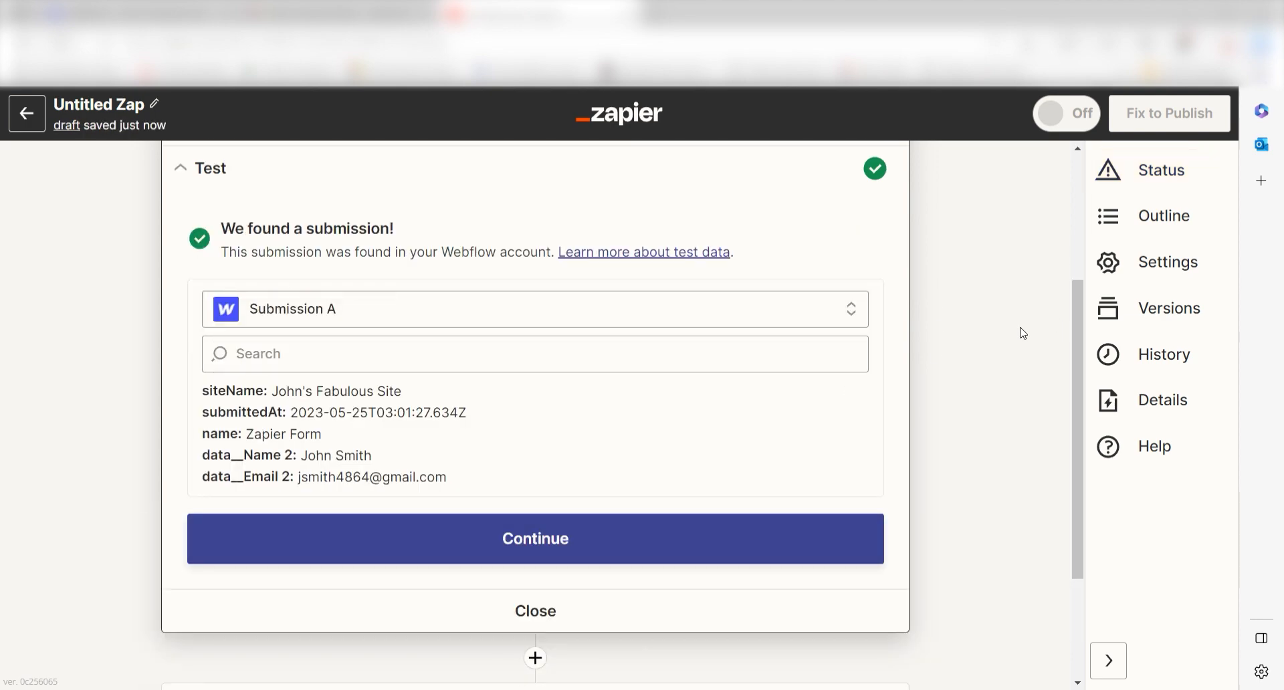
Step: Continue to the action step, search 'sh' and choose Google Sheets as the action app
{"action": "left_click", "coordinate": [535, 539]}
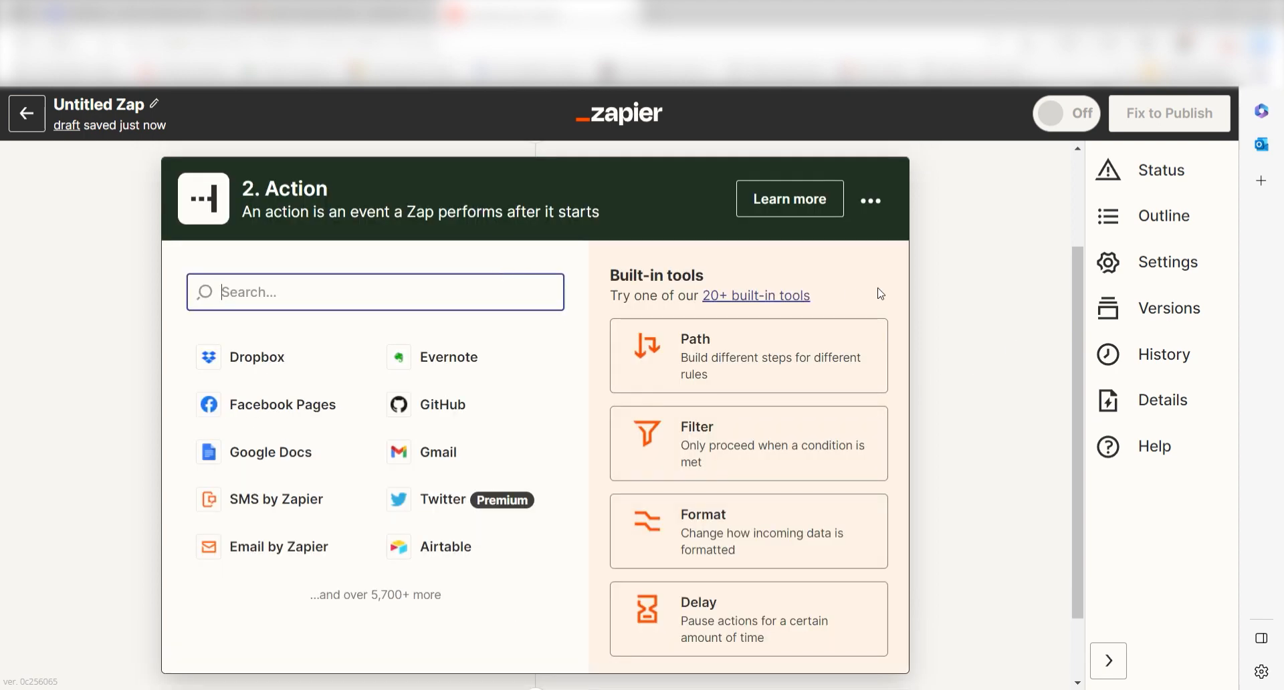
{"action": "type", "text": "sh"}
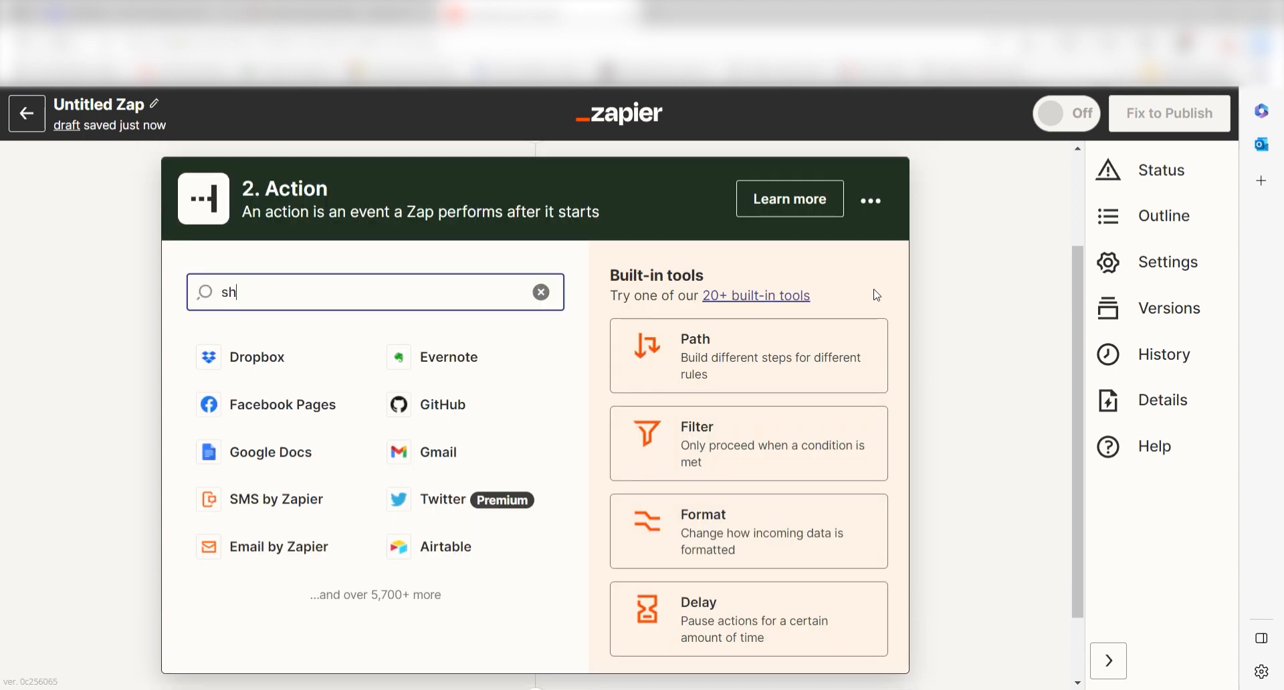
{"action": "left_click", "coordinate": [283, 394]}
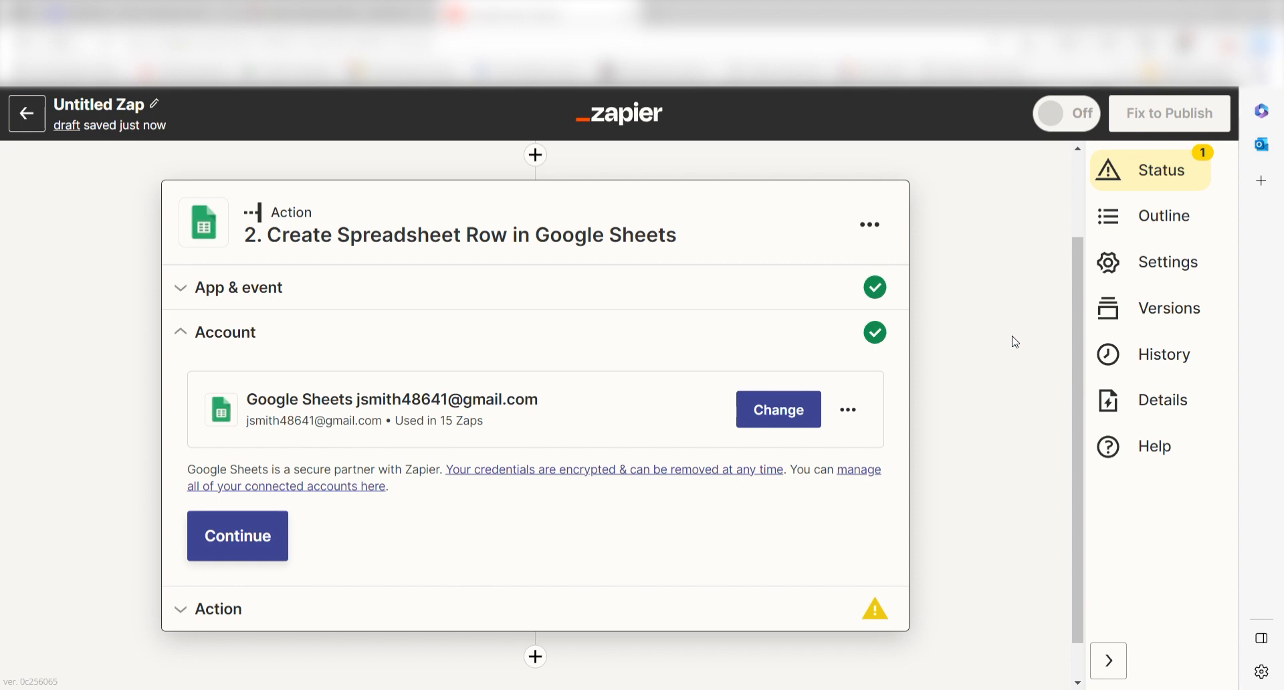
Step: Sign in with Google and allow Zapier access, connecting the Google Sheets account
{"action": "left_click", "coordinate": [776, 409]}
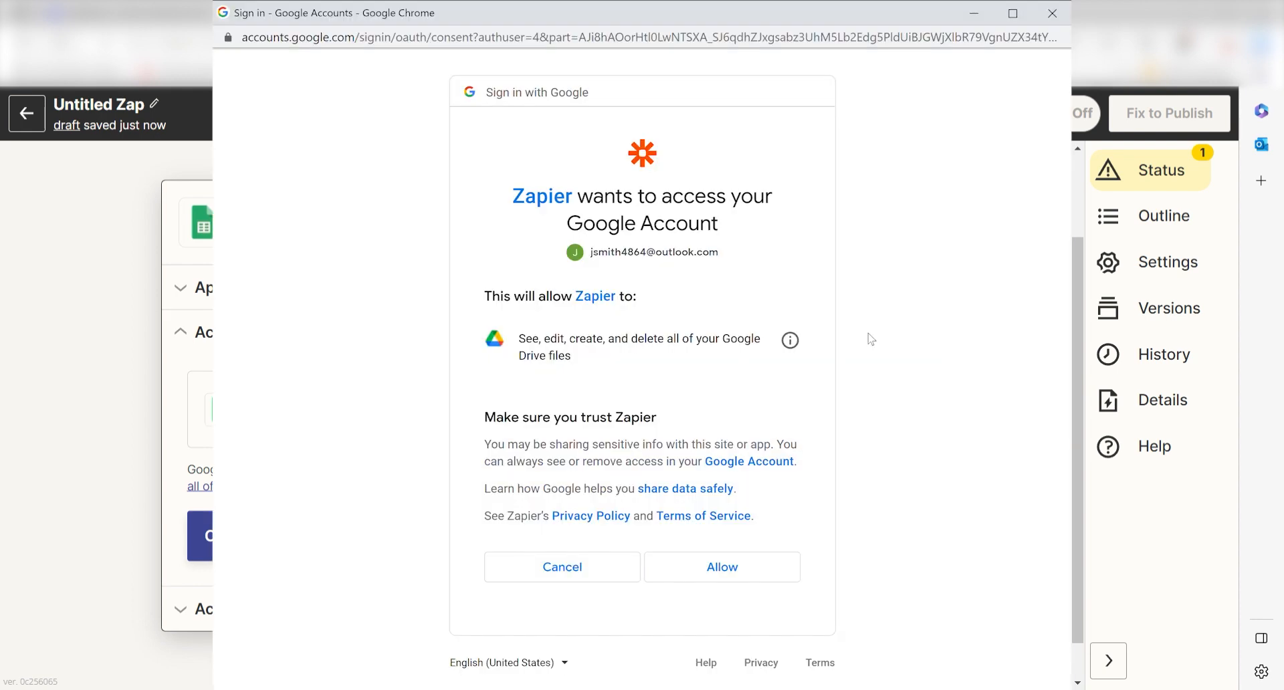
{"action": "mouse_move", "coordinate": [1012, 435]}
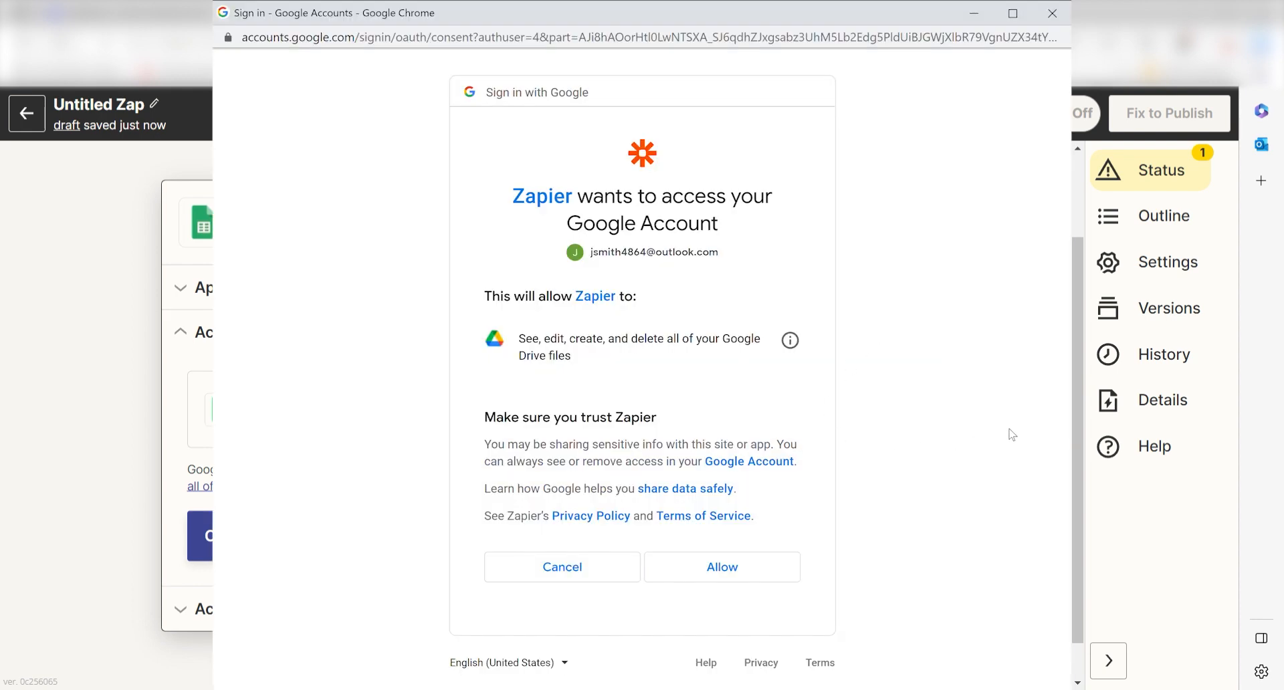
{"action": "mouse_move", "coordinate": [1011, 421]}
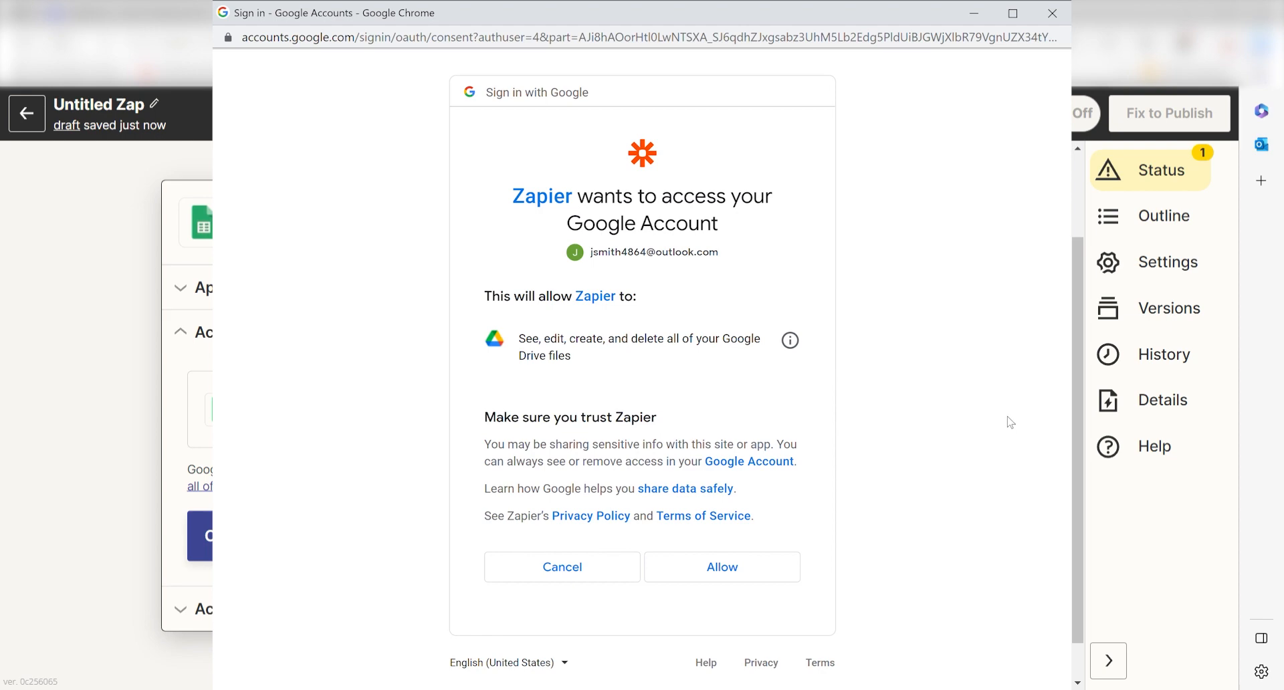
{"action": "left_click", "coordinate": [721, 567]}
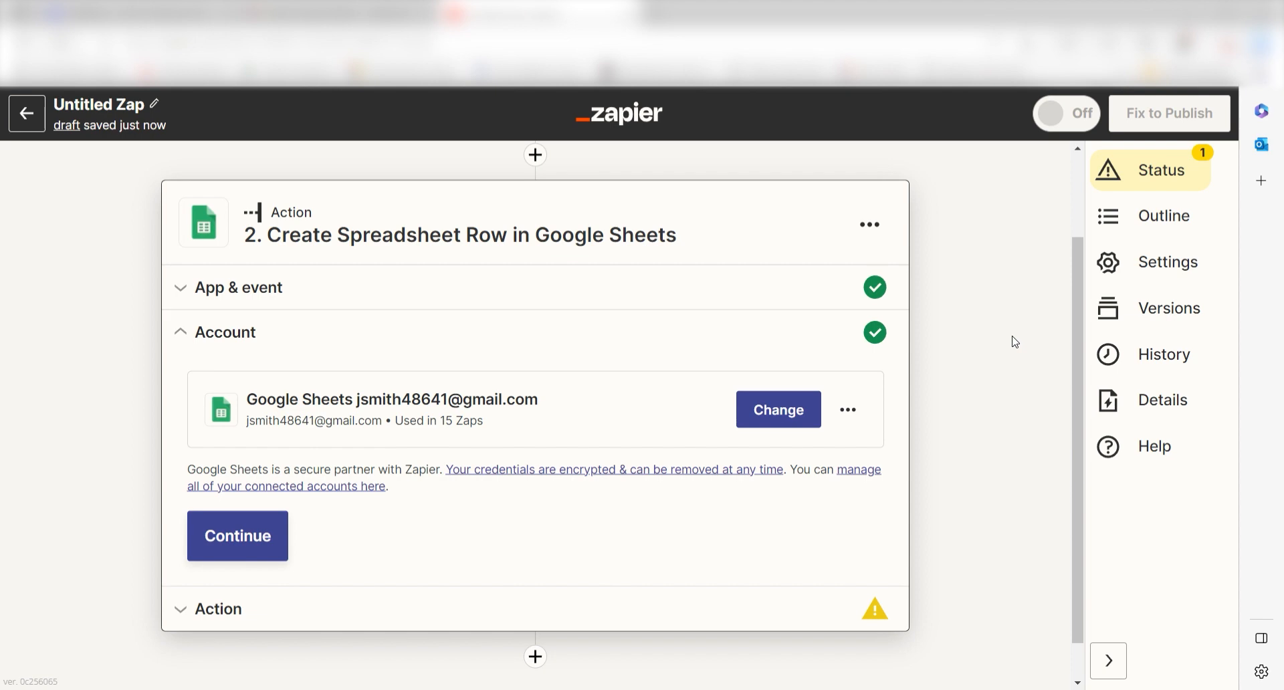
{"action": "mouse_move", "coordinate": [578, 478]}
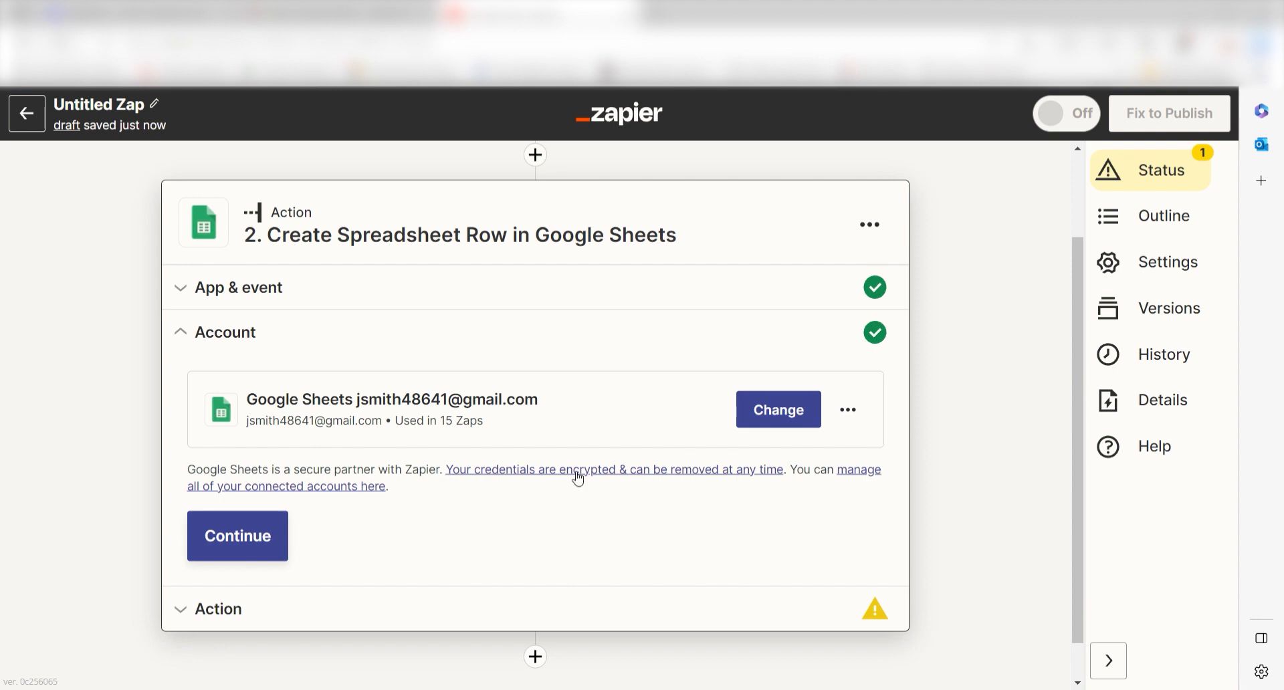
Step: Target the Webflow Forms spreadsheet and its Sheet1 worksheet for new rows
{"action": "left_click", "coordinate": [236, 536]}
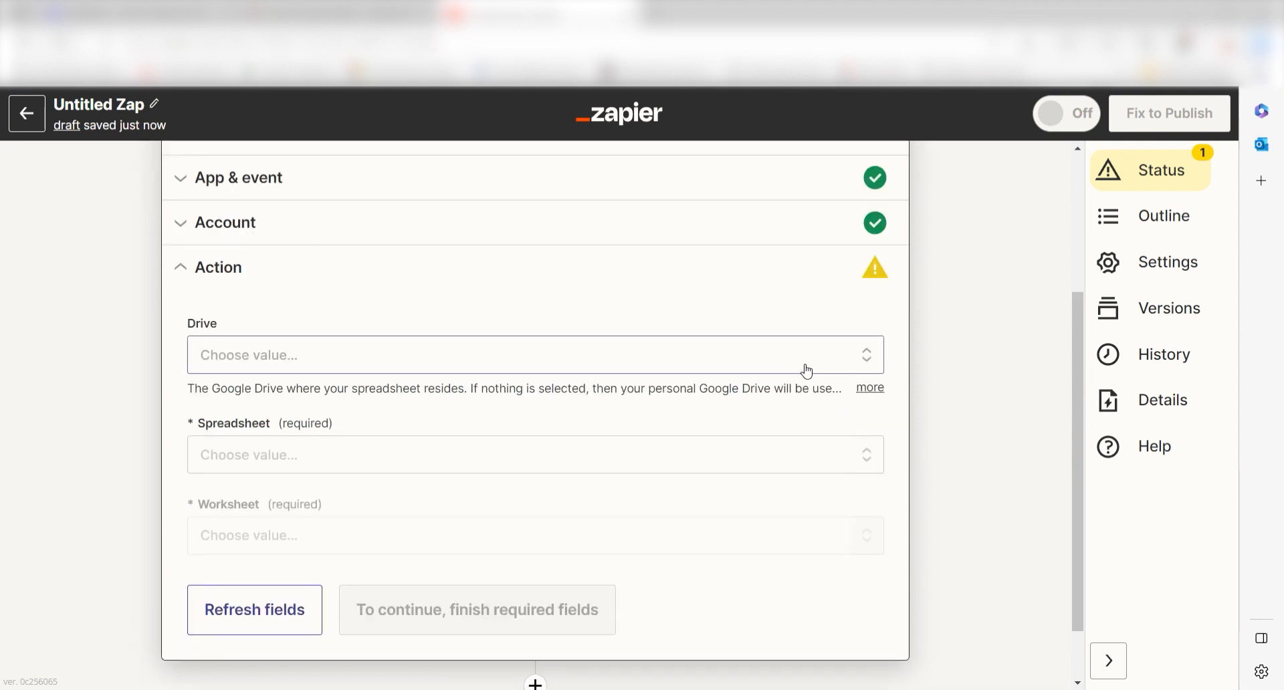
{"action": "left_click", "coordinate": [535, 354]}
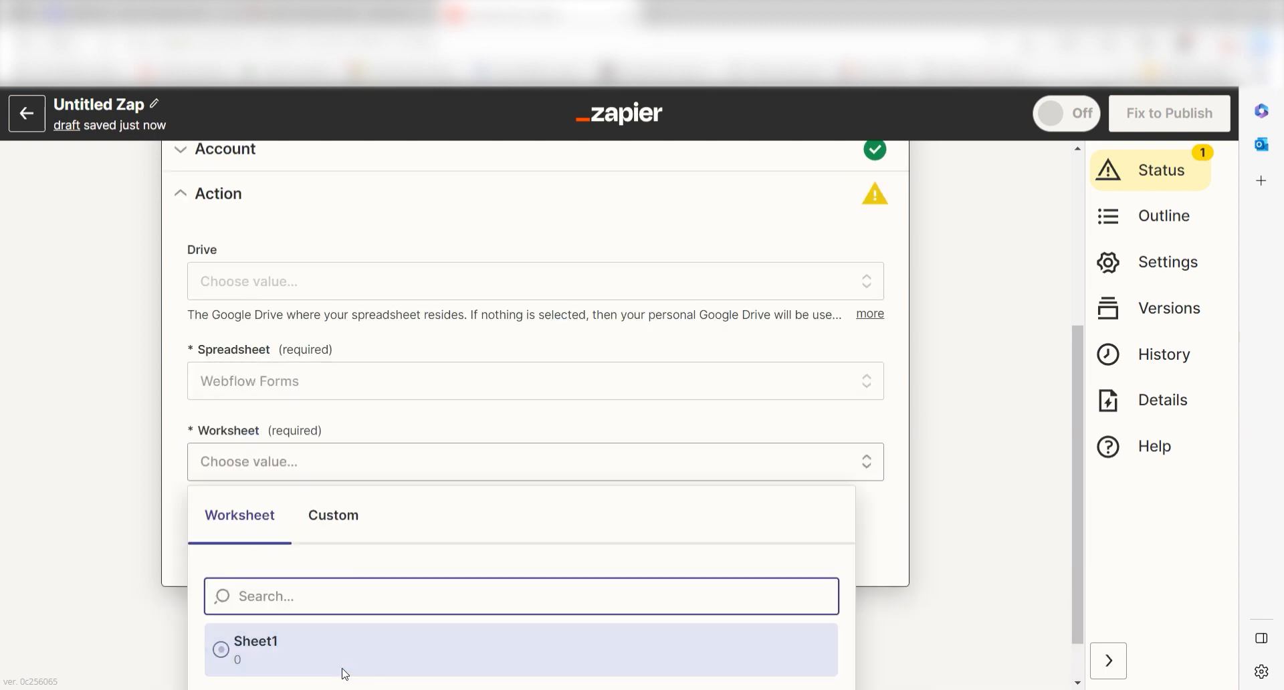
{"action": "left_click", "coordinate": [254, 648]}
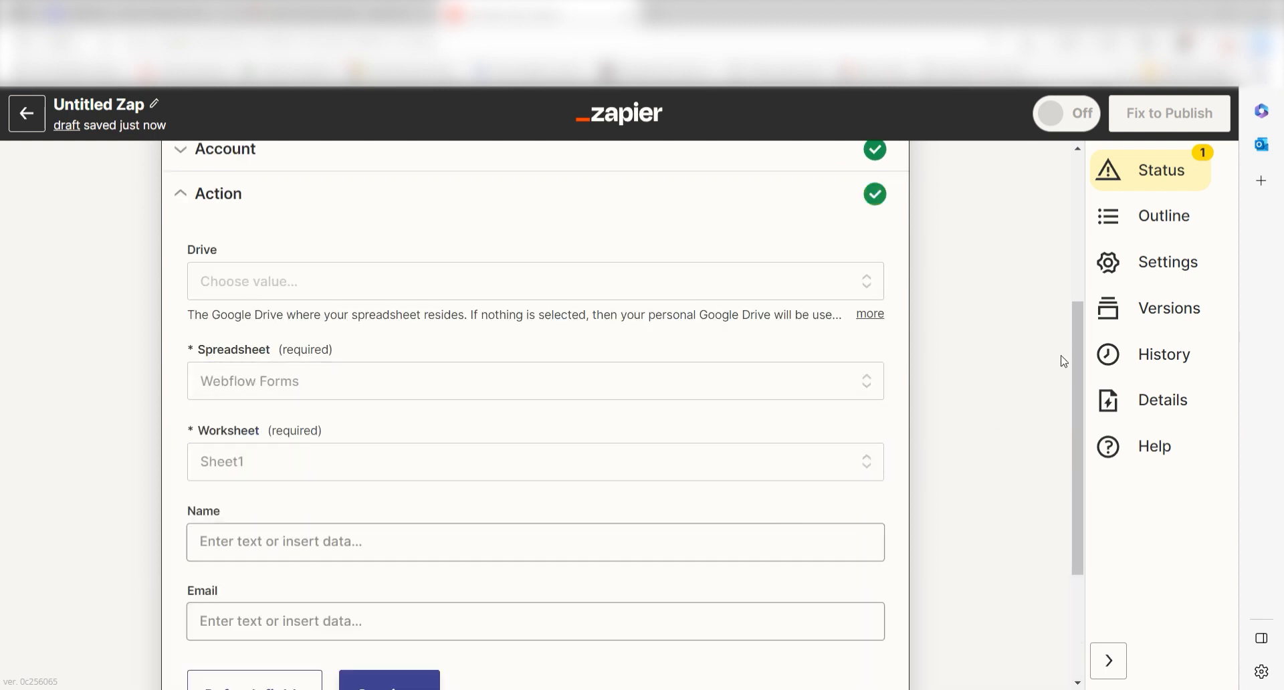
Step: Map the submitted name into the Name column, confirm the mapping and send a test row
{"action": "scroll", "scroll_direction": "down", "scroll_amount": 3}
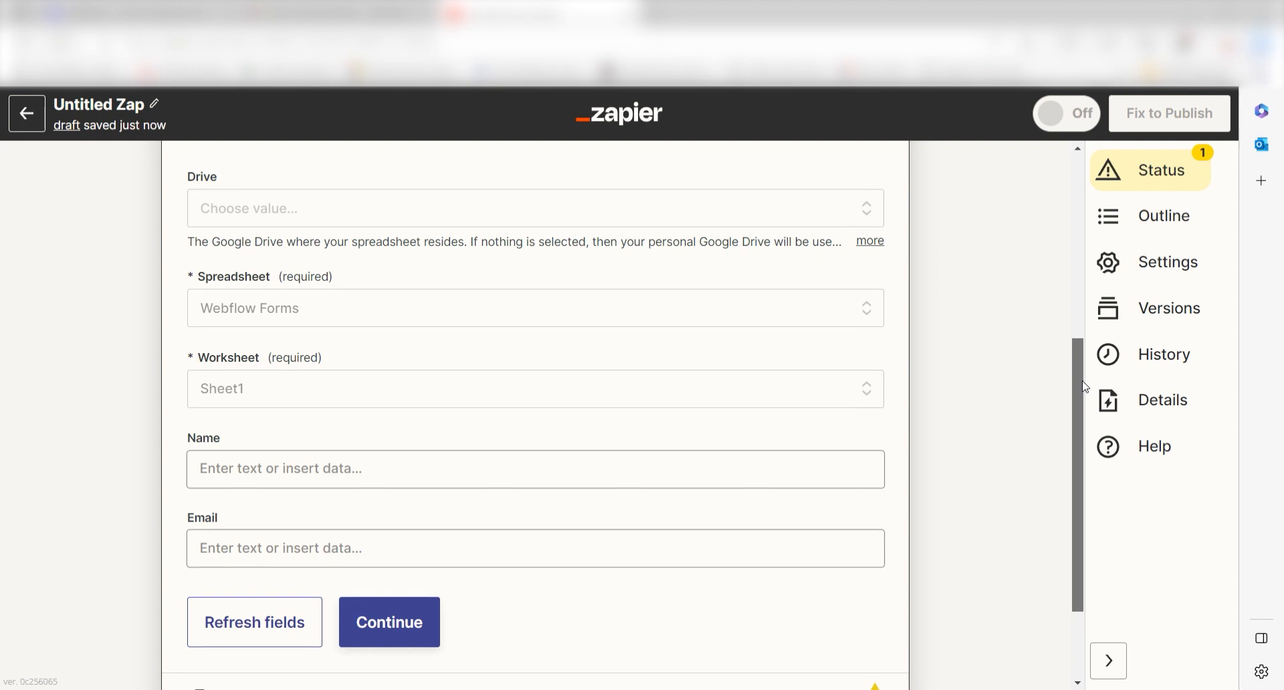
{"action": "left_click", "coordinate": [535, 468]}
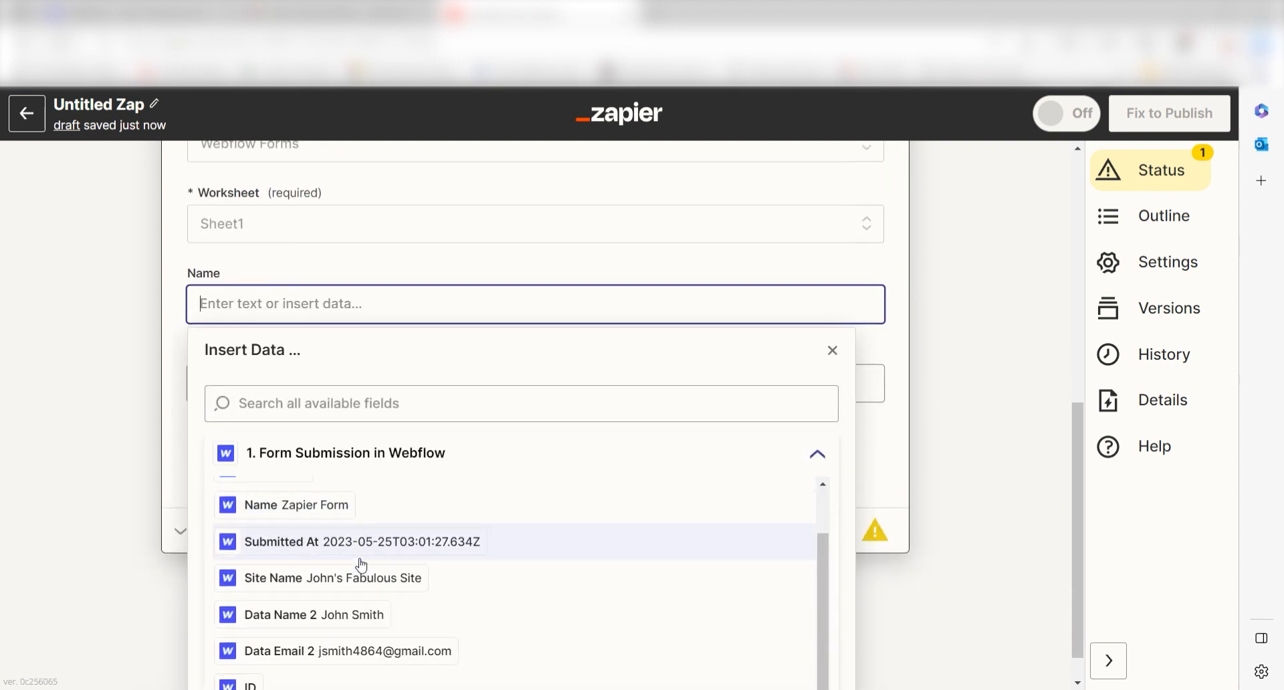
{"action": "left_click", "coordinate": [301, 615]}
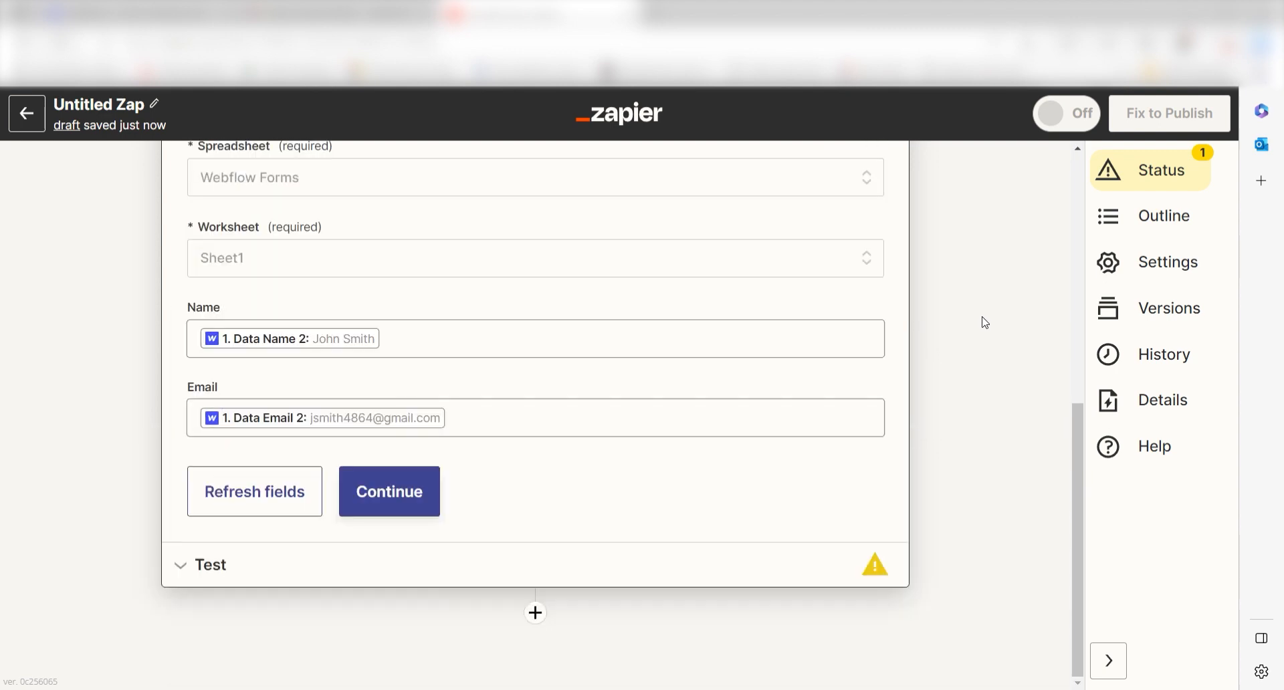
{"action": "left_click", "coordinate": [388, 491]}
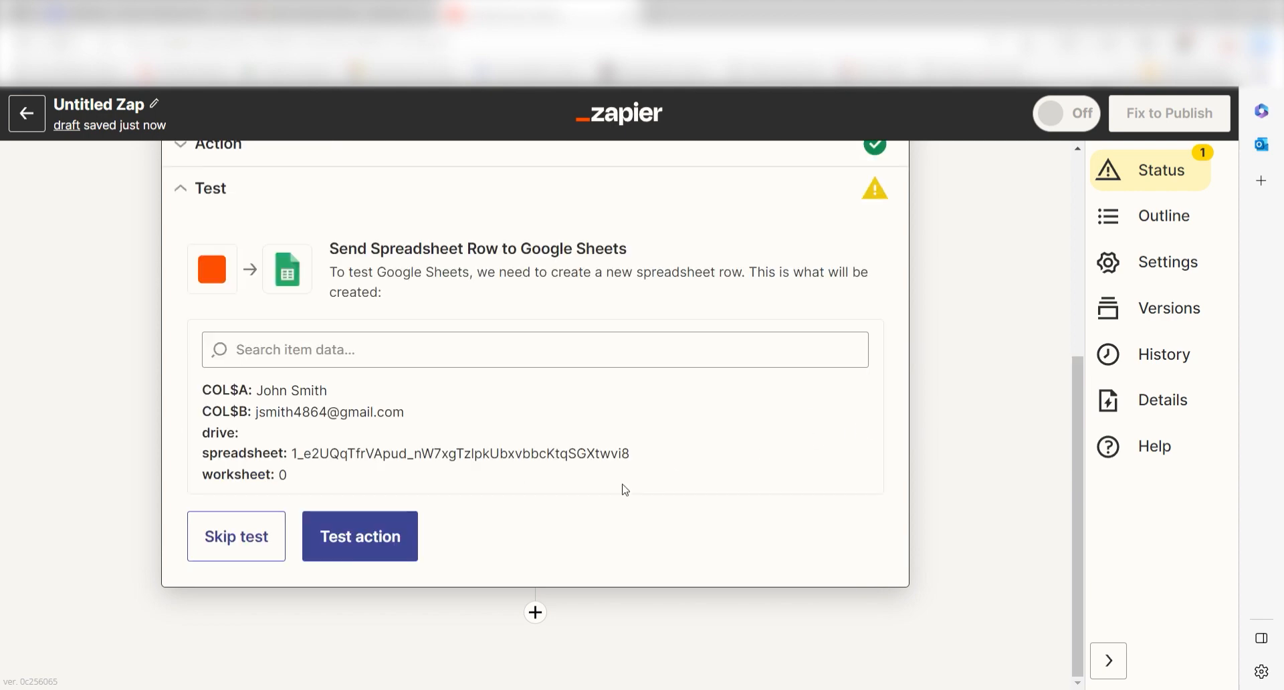
{"action": "left_click", "coordinate": [358, 536]}
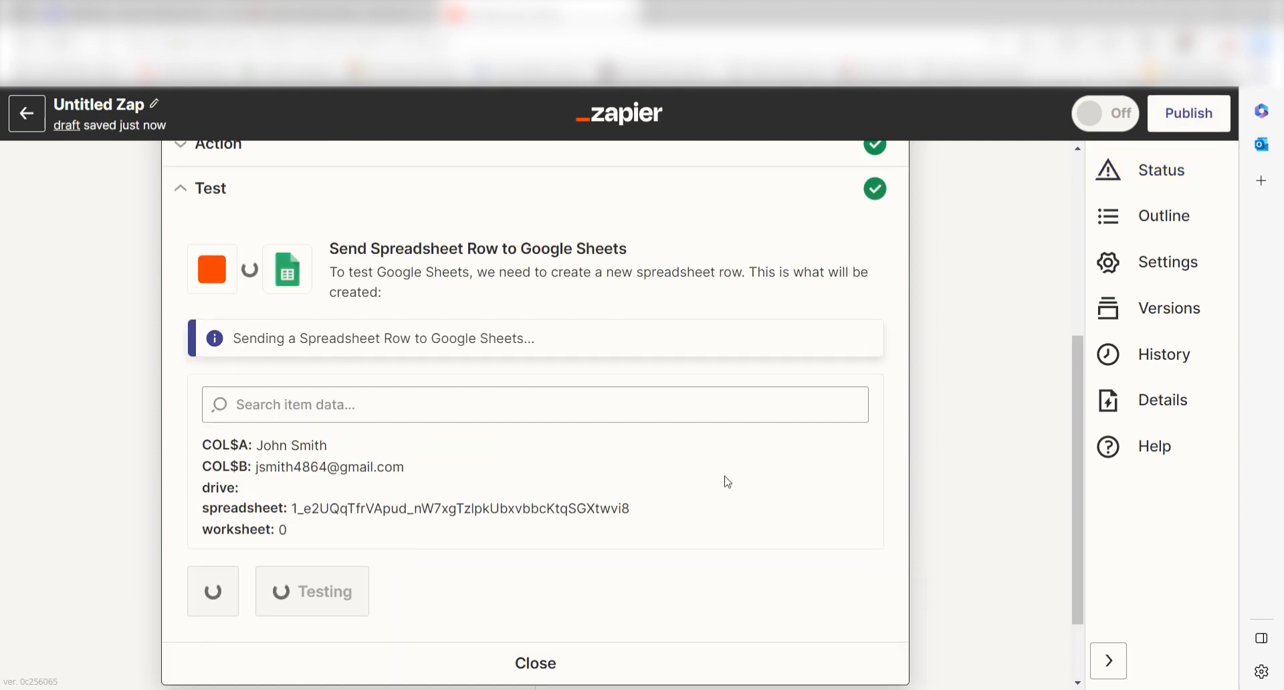